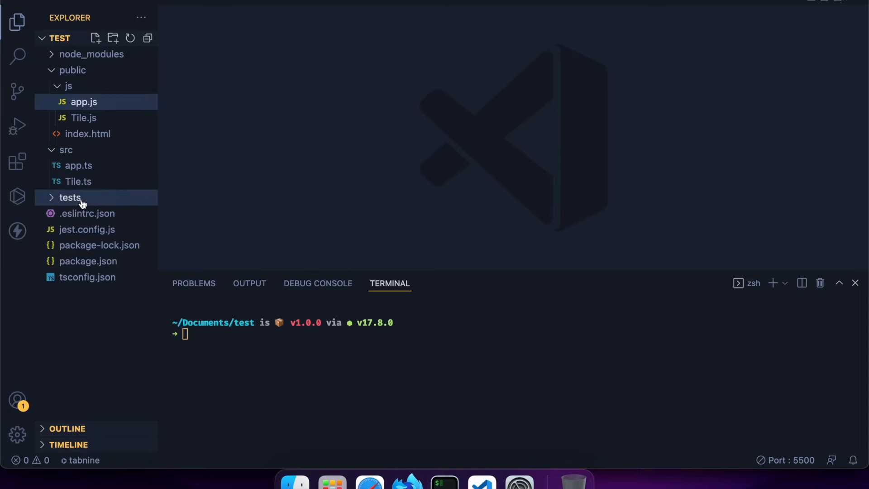
{"action": "mouse_move", "coordinate": [70, 198]}
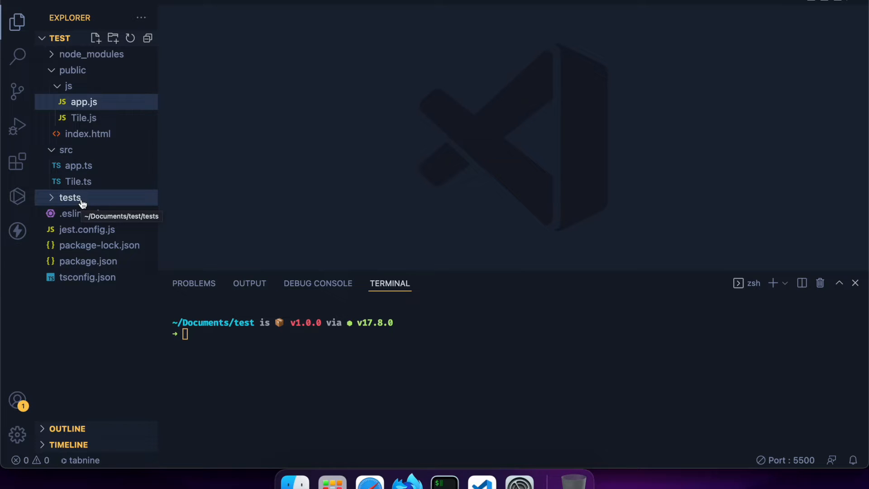
Step: Browse the Explorer and open src/app.ts, which imports Tile and logs a new tile
{"action": "left_click", "coordinate": [79, 182]}
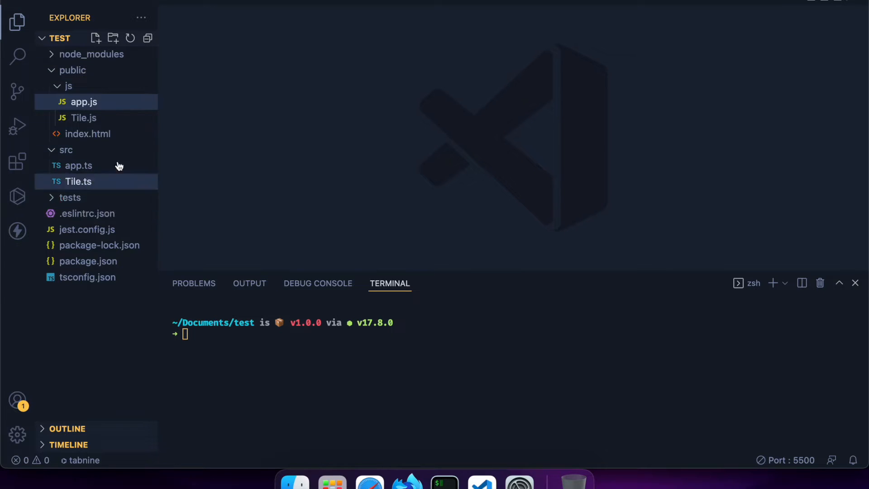
{"action": "left_click", "coordinate": [66, 150]}
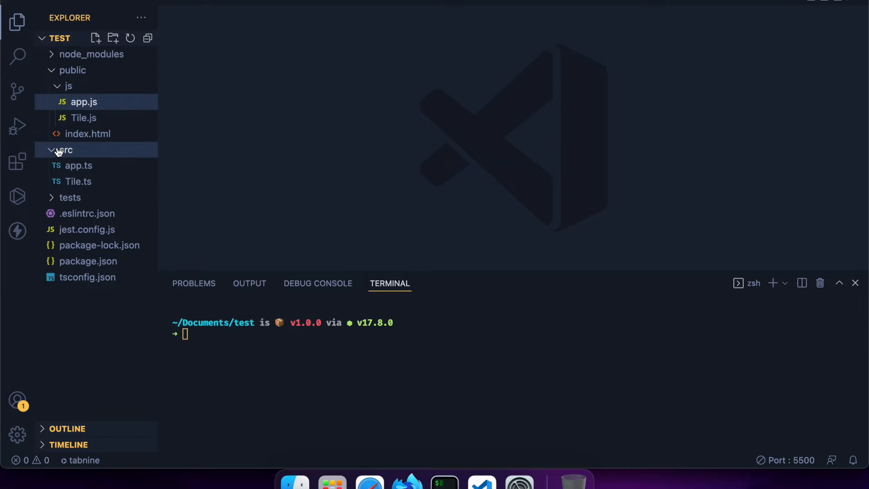
{"action": "left_click", "coordinate": [78, 165]}
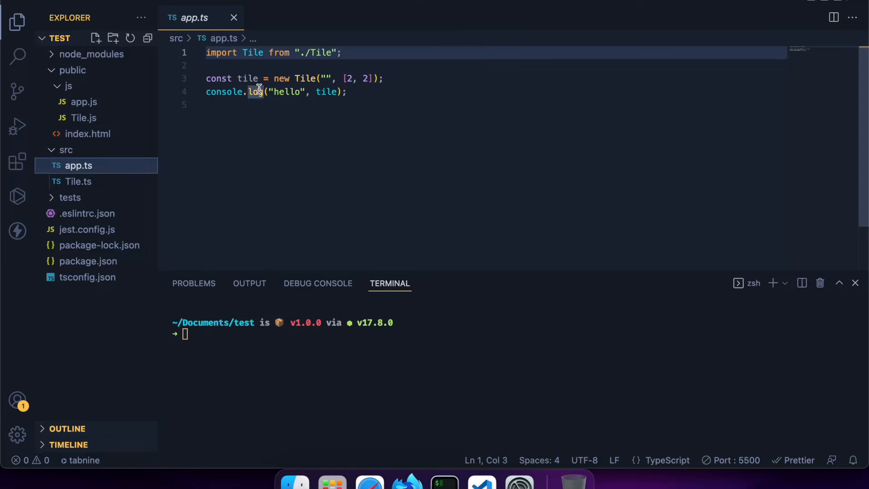
{"action": "mouse_move", "coordinate": [256, 92]}
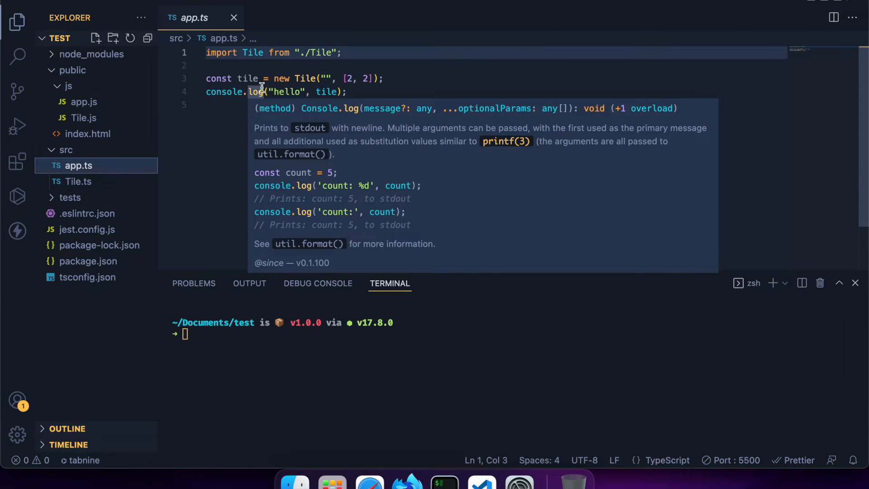
{"action": "mouse_move", "coordinate": [224, 91]}
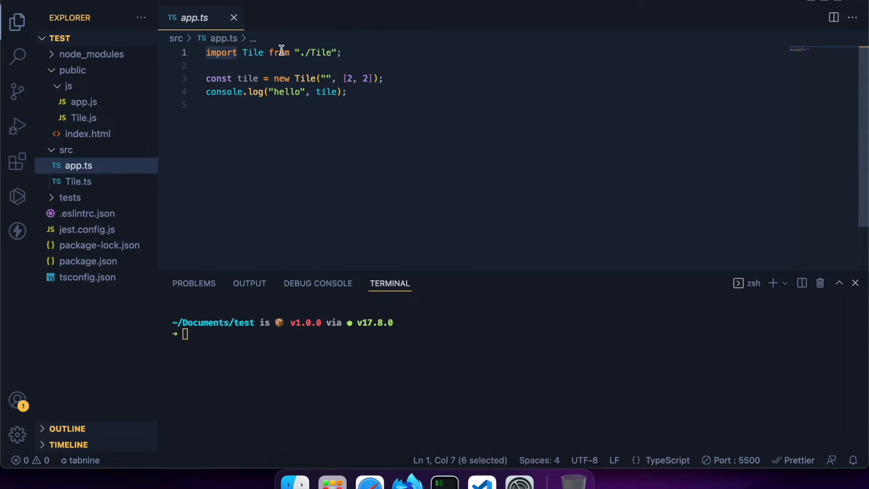
{"action": "mouse_move", "coordinate": [252, 52]}
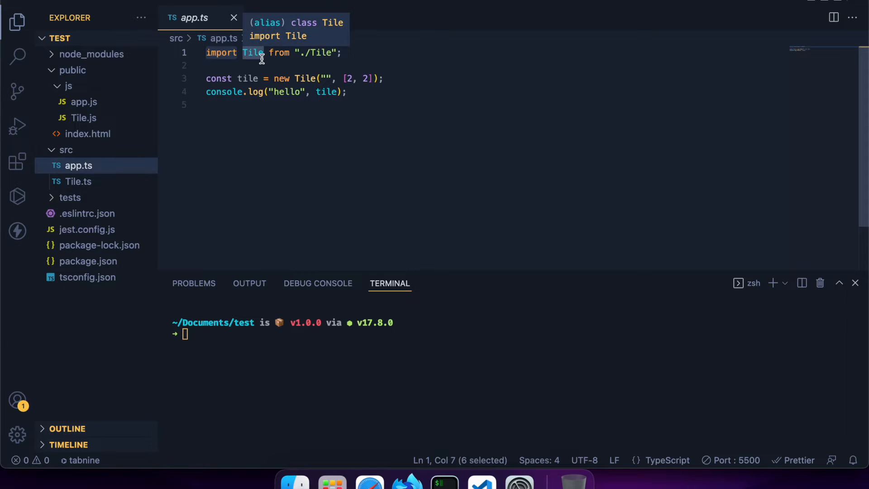
{"action": "mouse_move", "coordinate": [88, 261]}
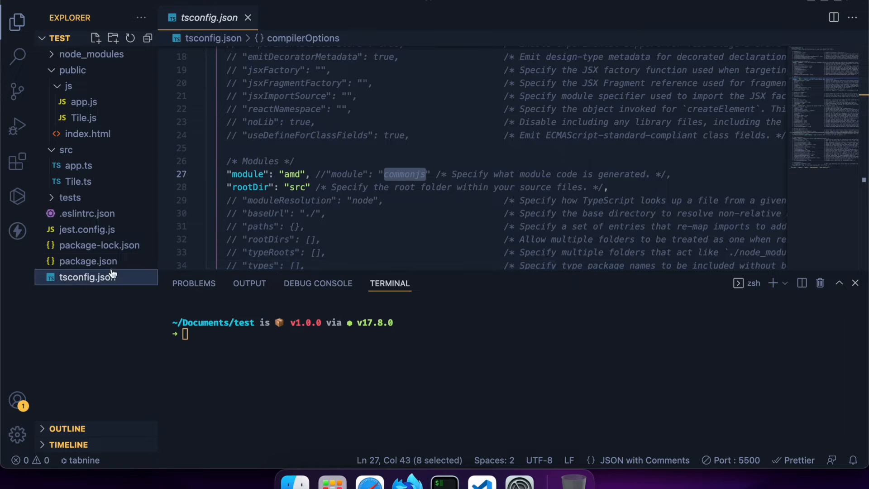
Step: Review tsconfig.json's module amd and rootDir src options, then reopen app.ts
{"action": "double_click", "coordinate": [248, 174]}
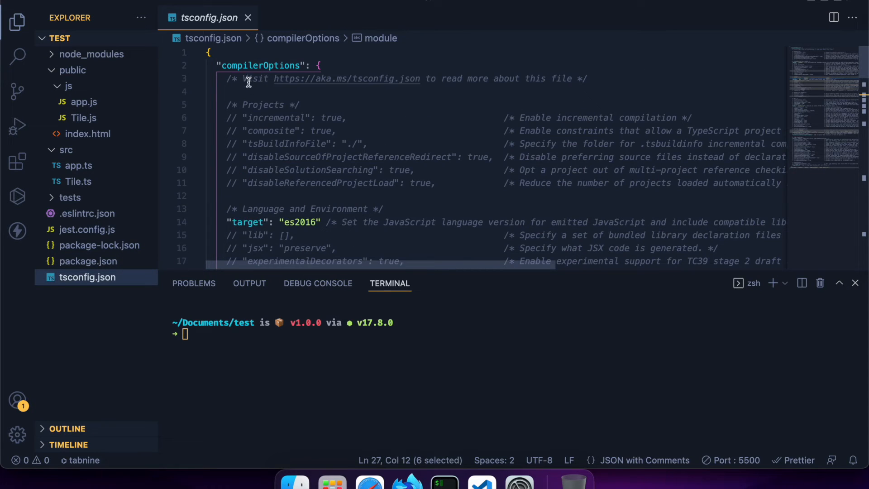
{"action": "scroll", "scroll_direction": "down", "scroll_amount": 3}
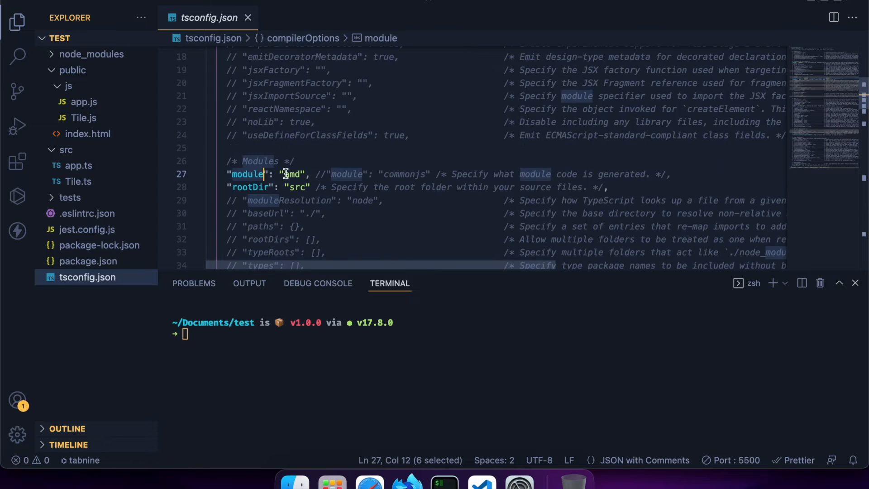
{"action": "mouse_move", "coordinate": [292, 174]}
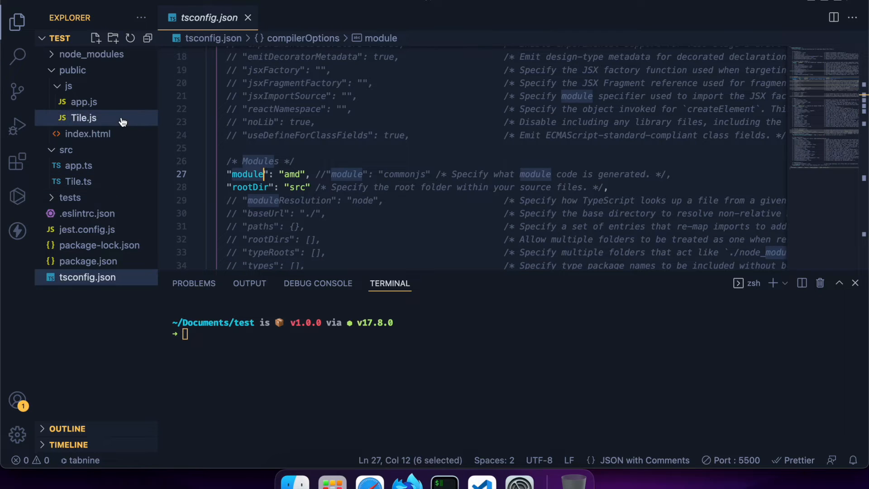
{"action": "mouse_move", "coordinate": [86, 134]}
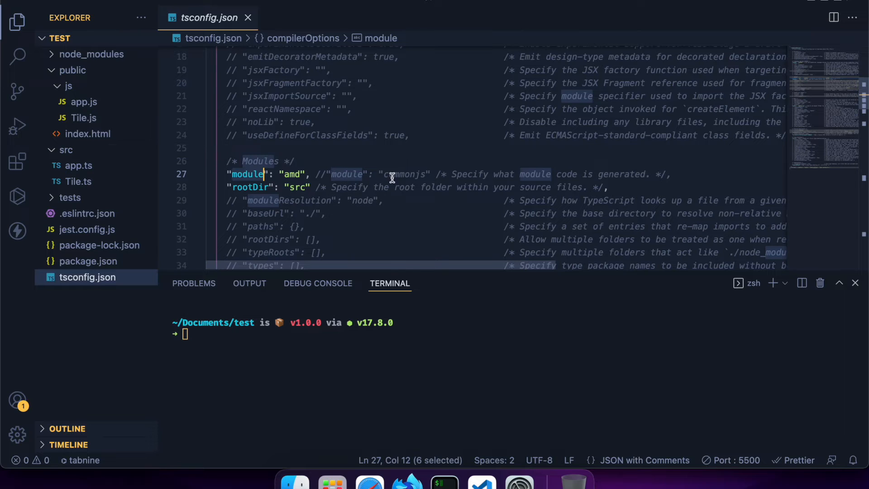
{"action": "mouse_move", "coordinate": [387, 173]}
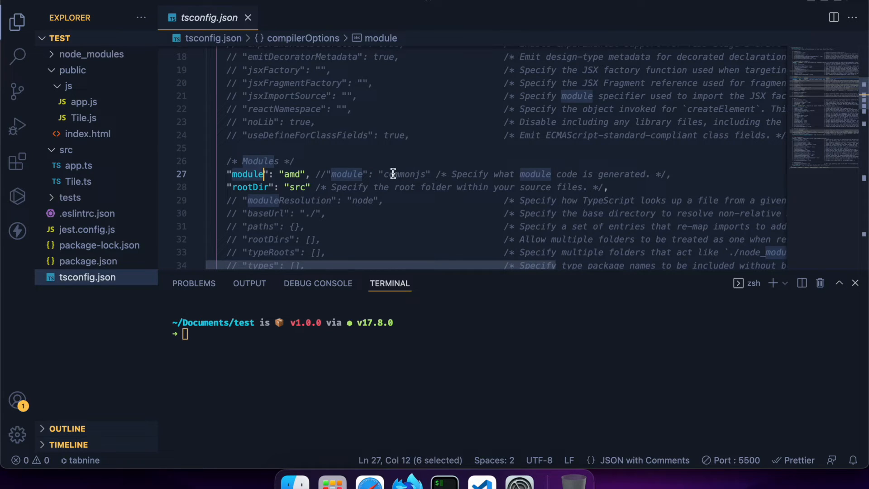
{"action": "mouse_move", "coordinate": [402, 176]}
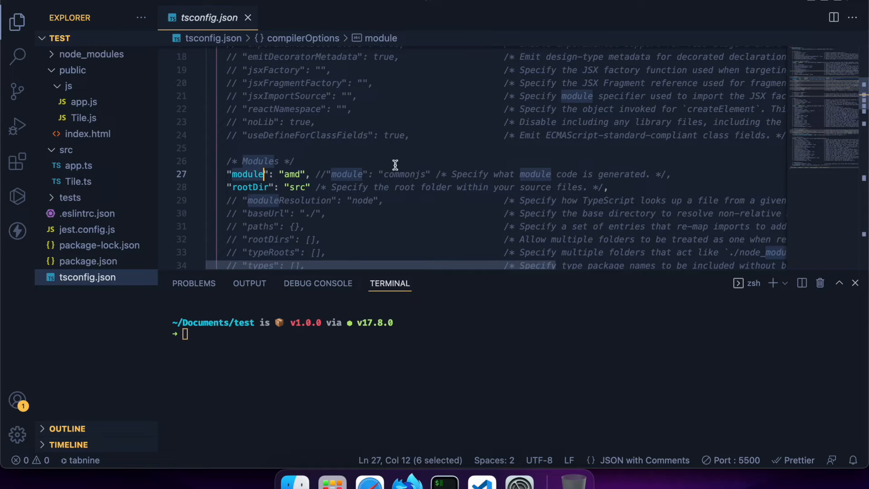
{"action": "mouse_move", "coordinate": [366, 170]}
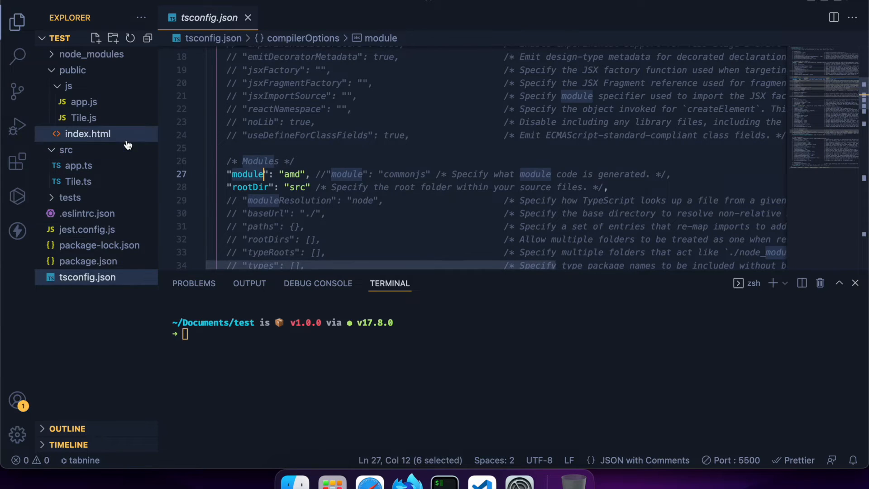
{"action": "left_click", "coordinate": [79, 165]}
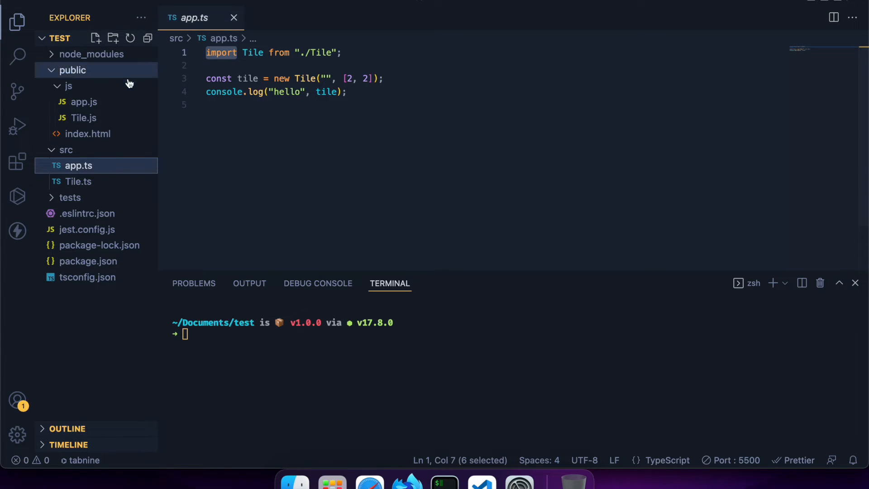
Step: Inspect public/js/app.js's AMD define wrapper, then open index.html with its RequireJS script tag
{"action": "left_click", "coordinate": [84, 102]}
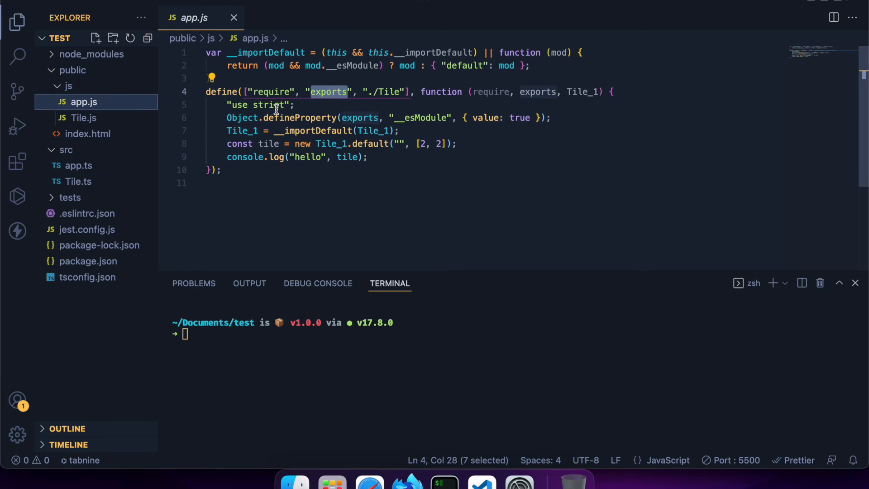
{"action": "double_click", "coordinate": [220, 91]}
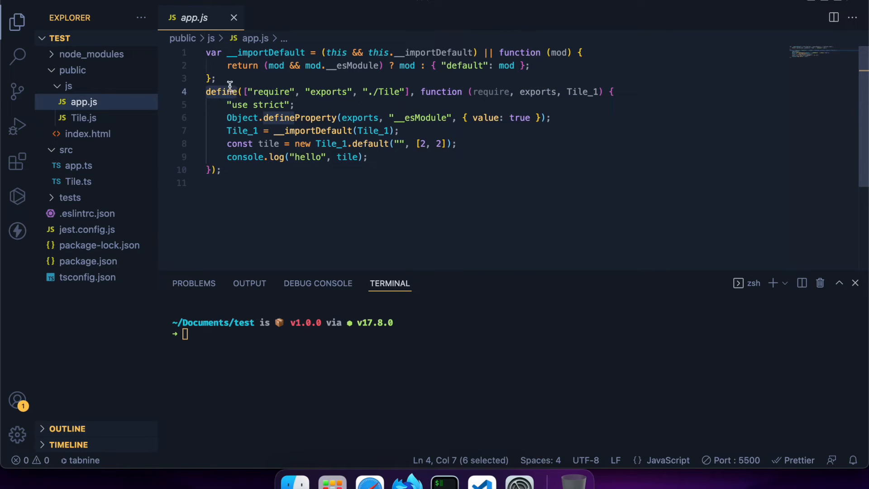
{"action": "mouse_move", "coordinate": [220, 92]}
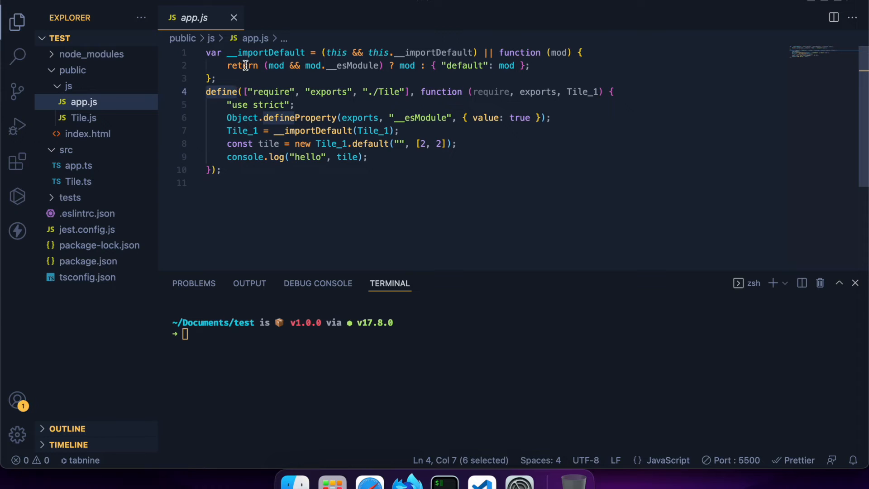
{"action": "left_click", "coordinate": [87, 133]}
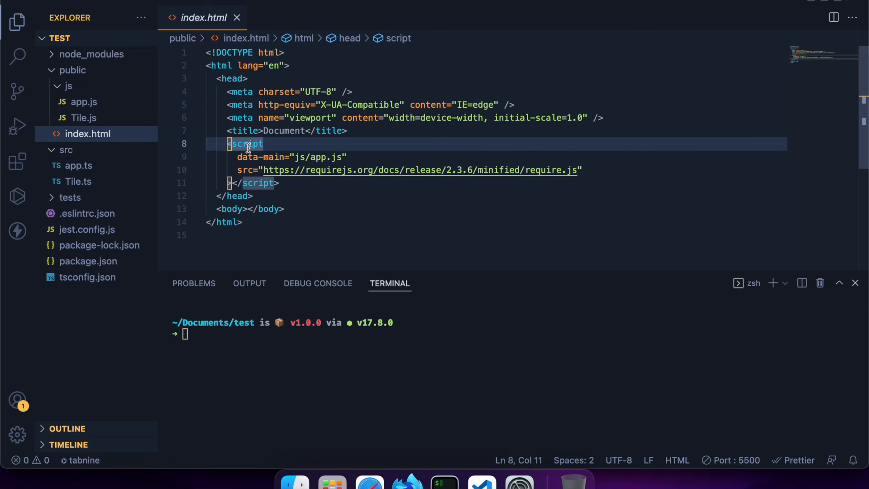
{"action": "mouse_move", "coordinate": [286, 160]}
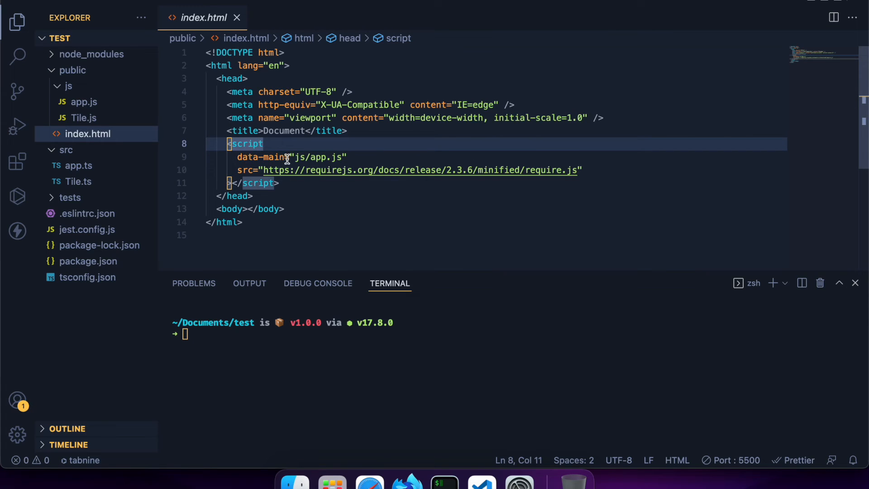
Step: Check index.html's data-main attribute pointing to js/app.js, then return to index.html
{"action": "double_click", "coordinate": [318, 156]}
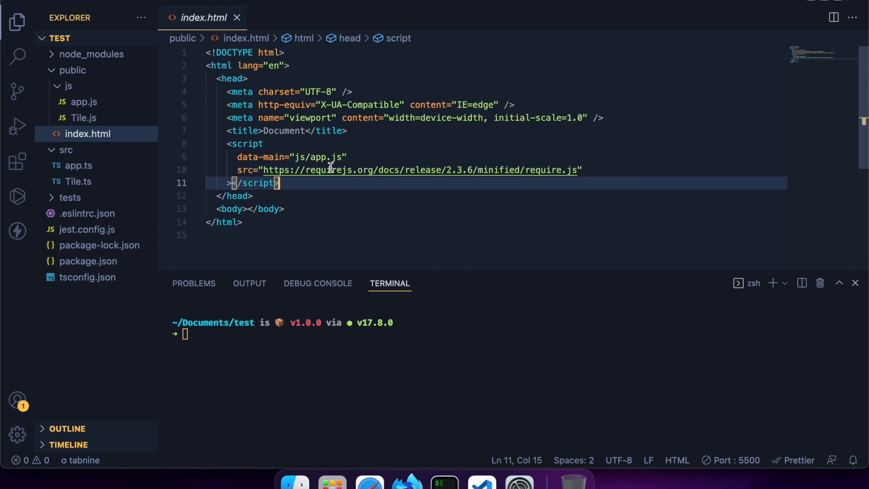
{"action": "mouse_move", "coordinate": [343, 169]}
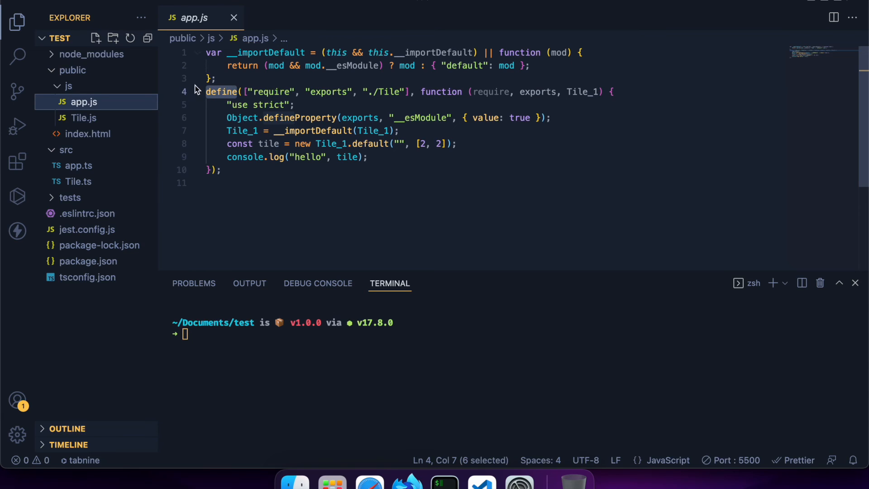
{"action": "left_click", "coordinate": [87, 134]}
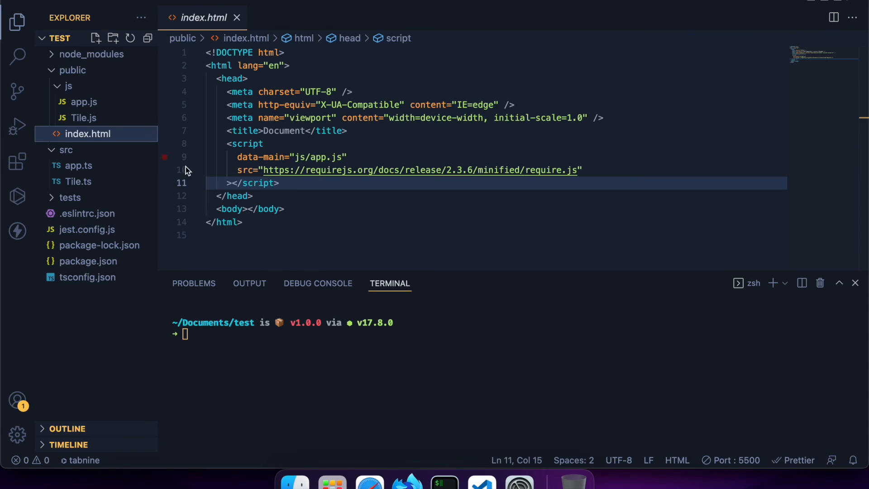
{"action": "mouse_move", "coordinate": [370, 479]}
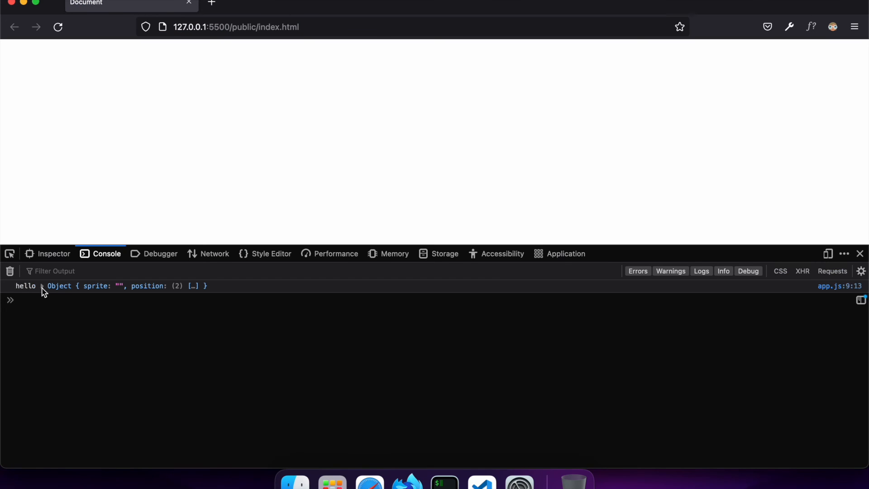
{"action": "mouse_move", "coordinate": [482, 481]}
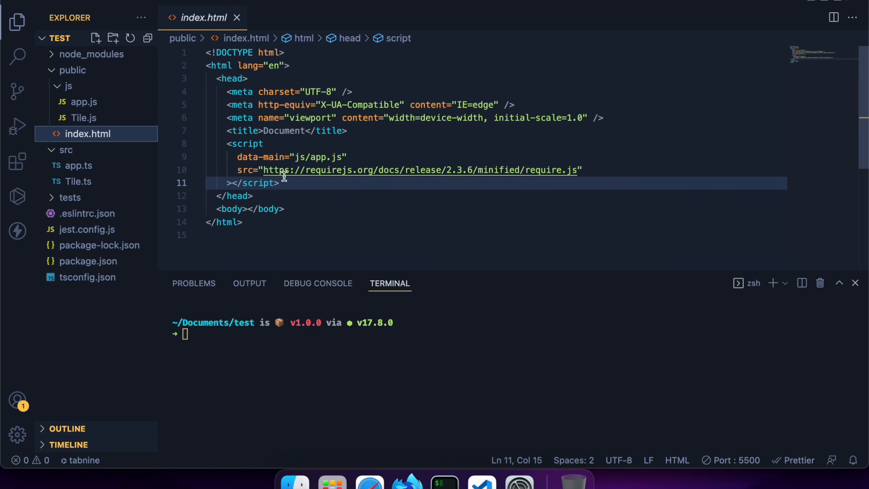
{"action": "mouse_move", "coordinate": [342, 148]}
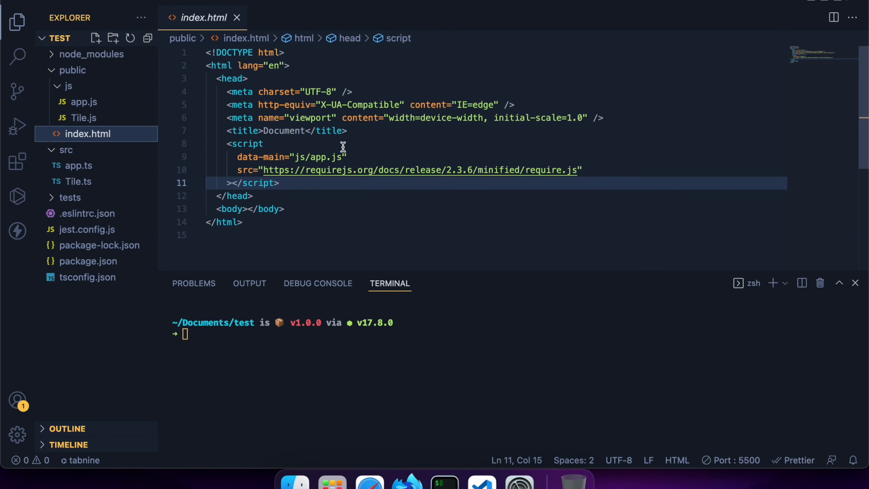
Step: Reopen tsconfig.json to show its amd module setting
{"action": "left_click", "coordinate": [87, 277]}
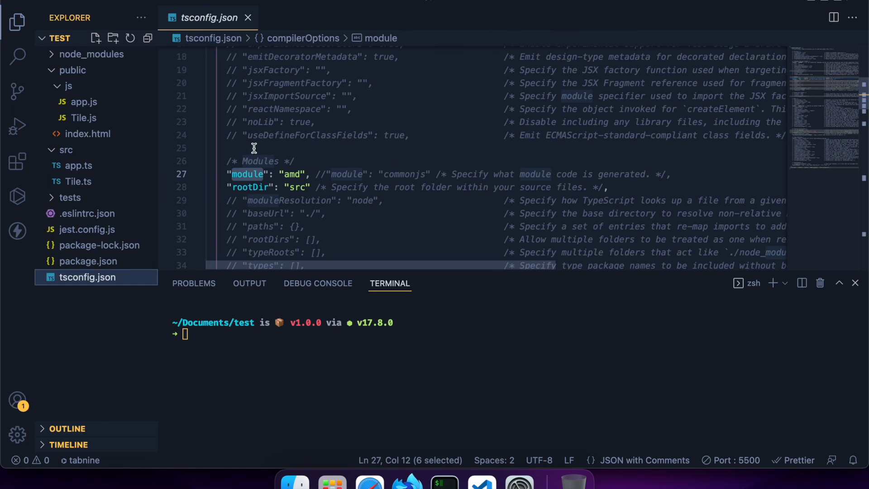